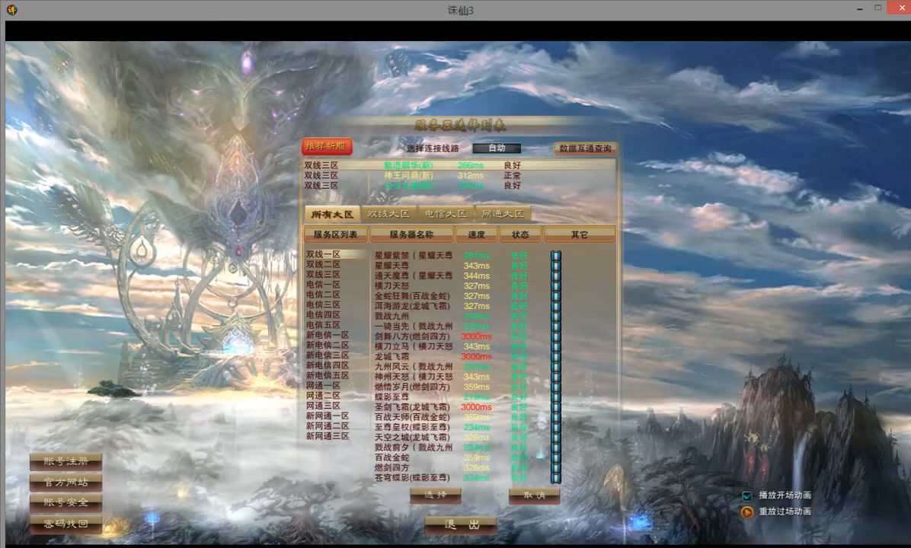
pyautogui.moveTo(196, 68)
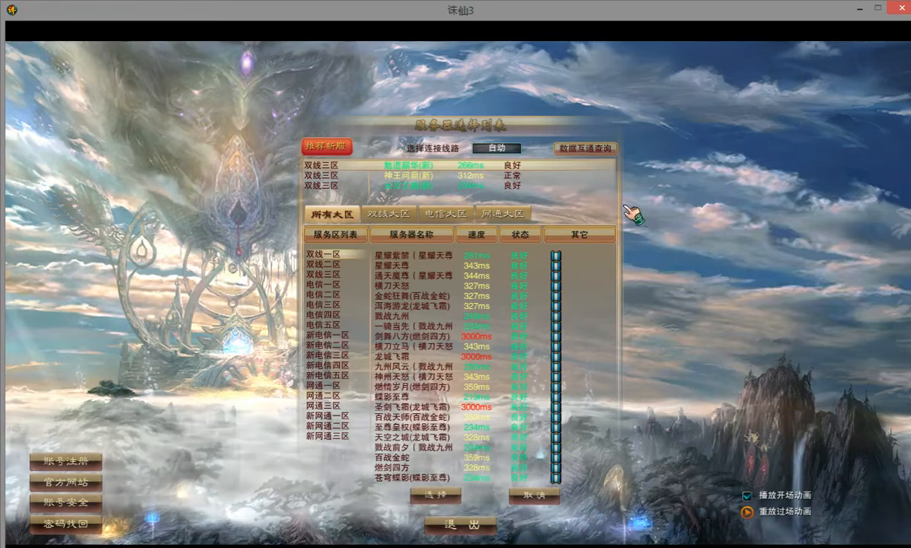
pyautogui.moveTo(221, 243)
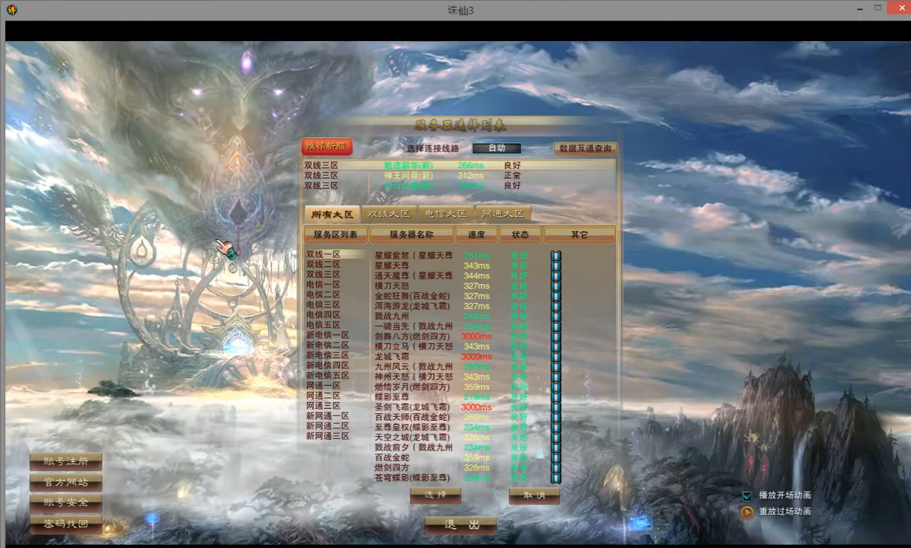
pyautogui.moveTo(287, 124)
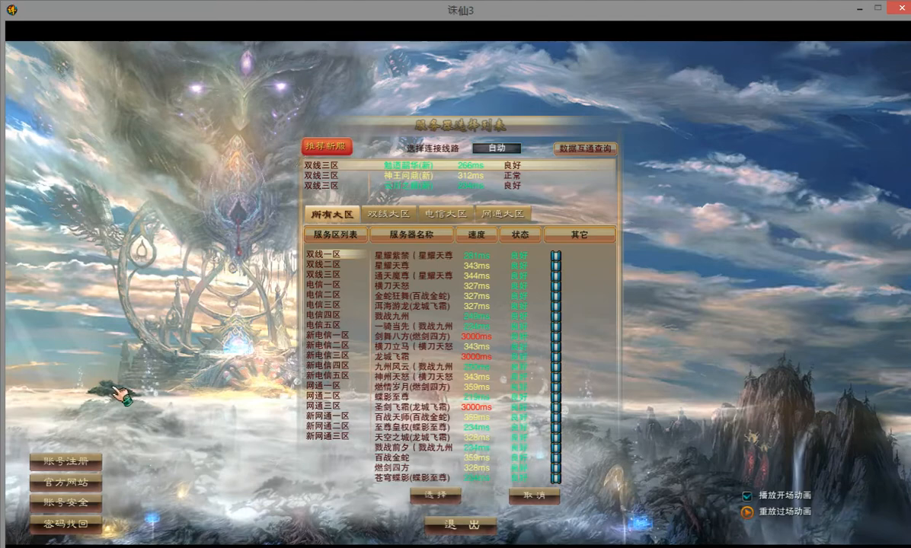
pyautogui.moveTo(442, 183)
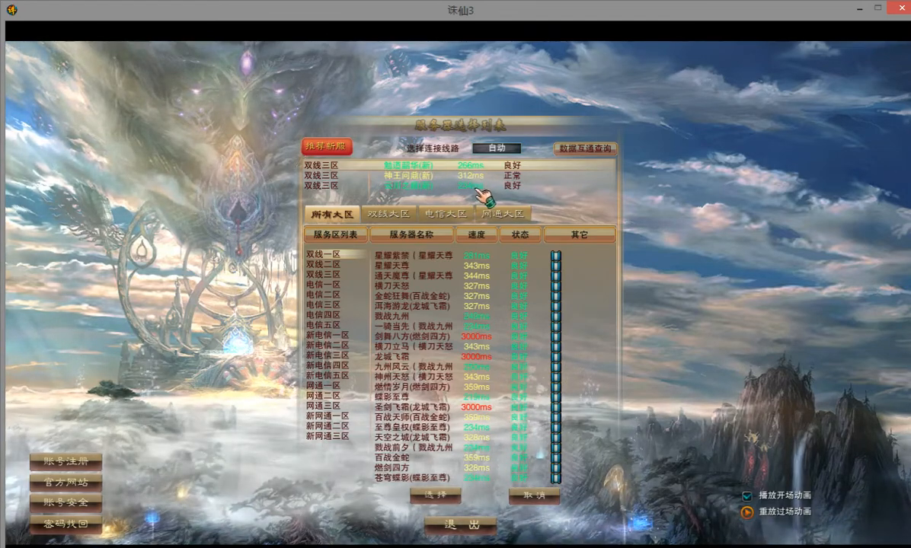
pyautogui.moveTo(457, 289)
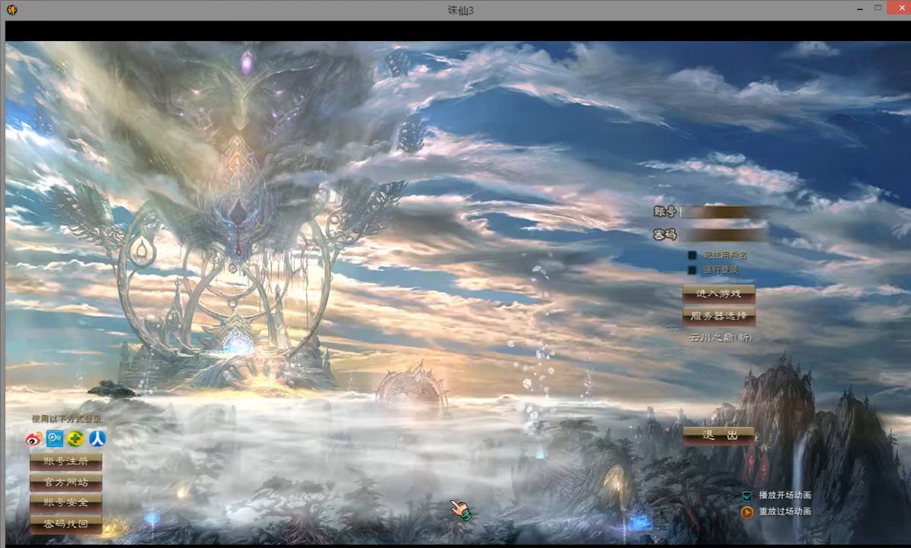
pyautogui.moveTo(683, 282)
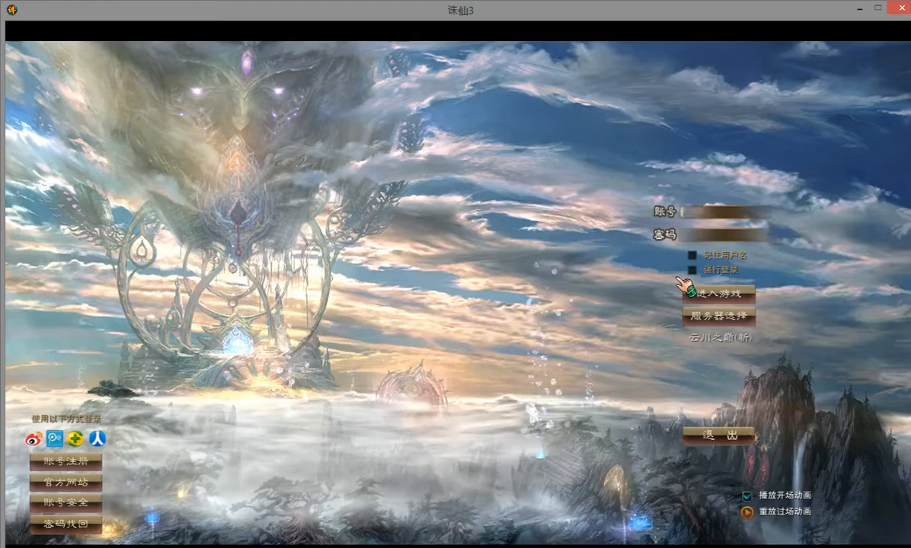
pyautogui.write('jamezilla0@')
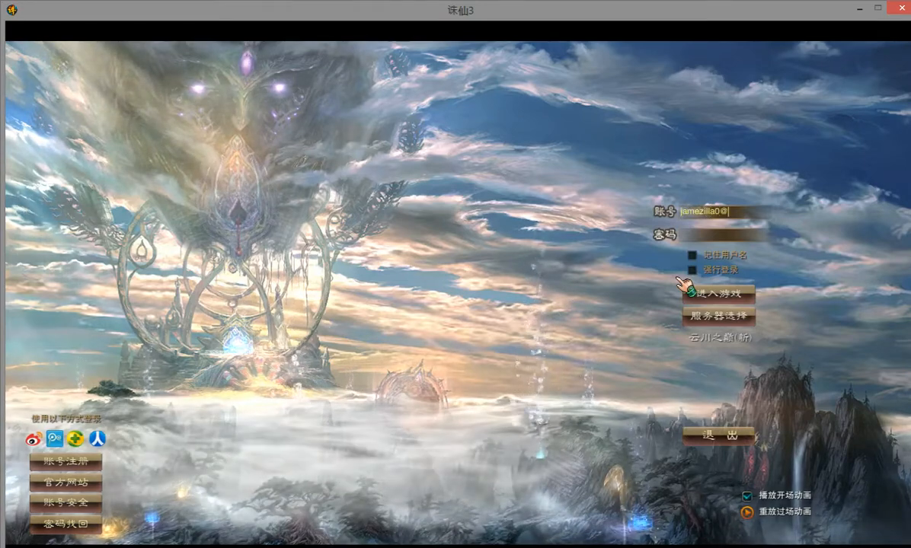
pyautogui.write('@gmail.com')
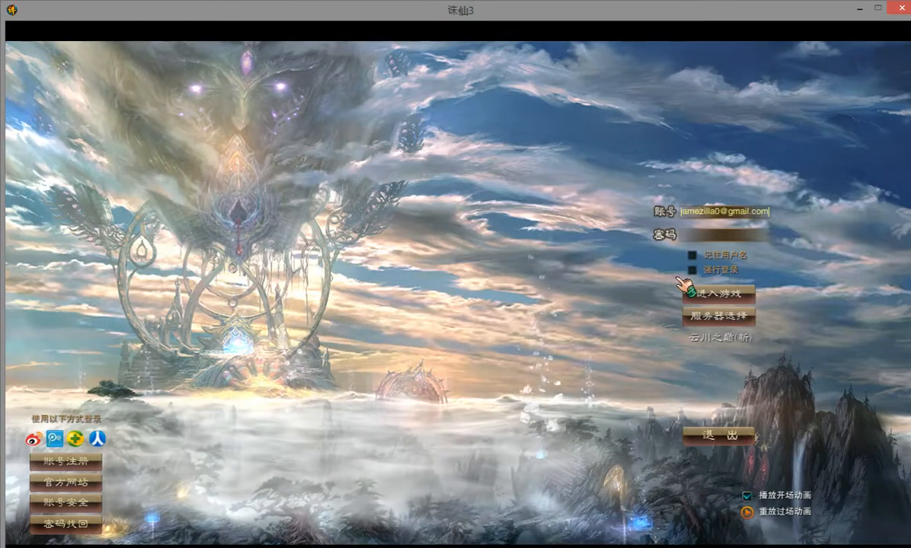
pyautogui.click(723, 235)
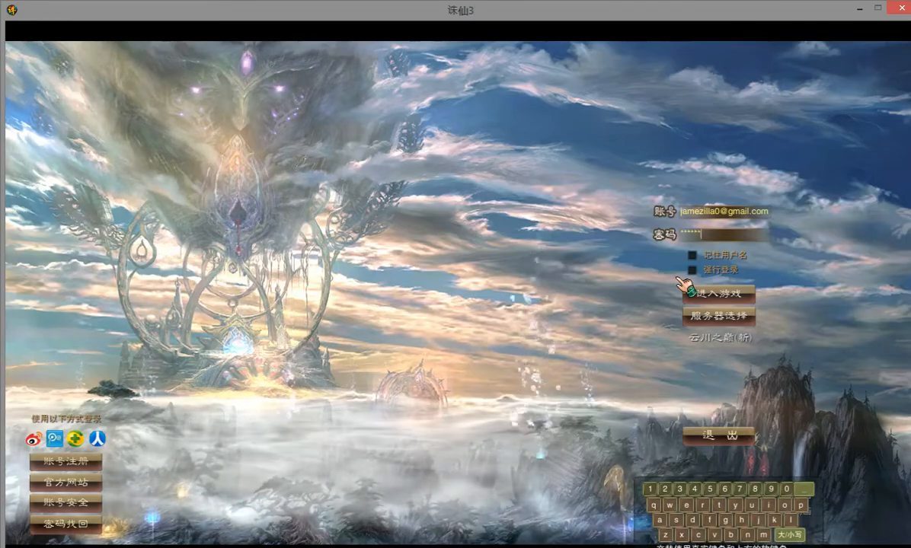
pyautogui.click(716, 292)
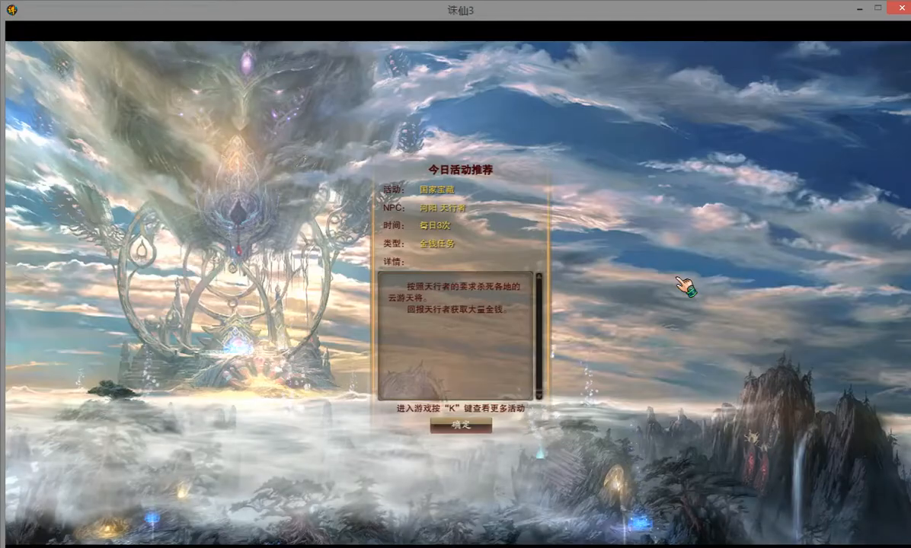
pyautogui.click(460, 424)
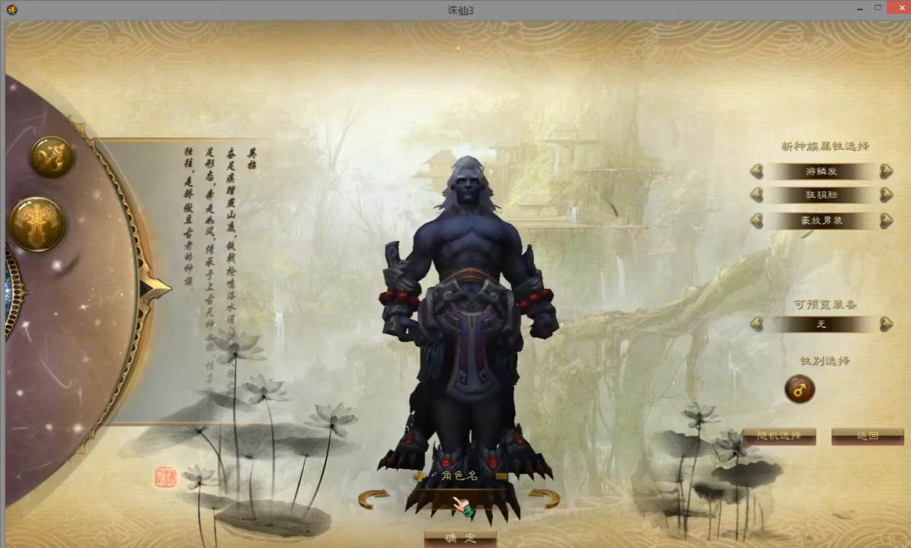
# Name the character SSG and preview him wearing a sect equipment set.
pyautogui.write('SSG')
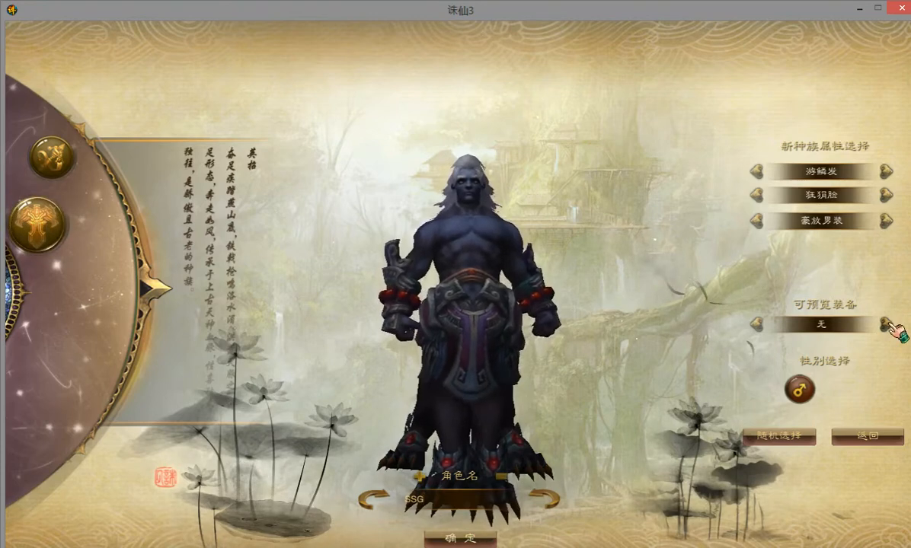
pyautogui.click(885, 325)
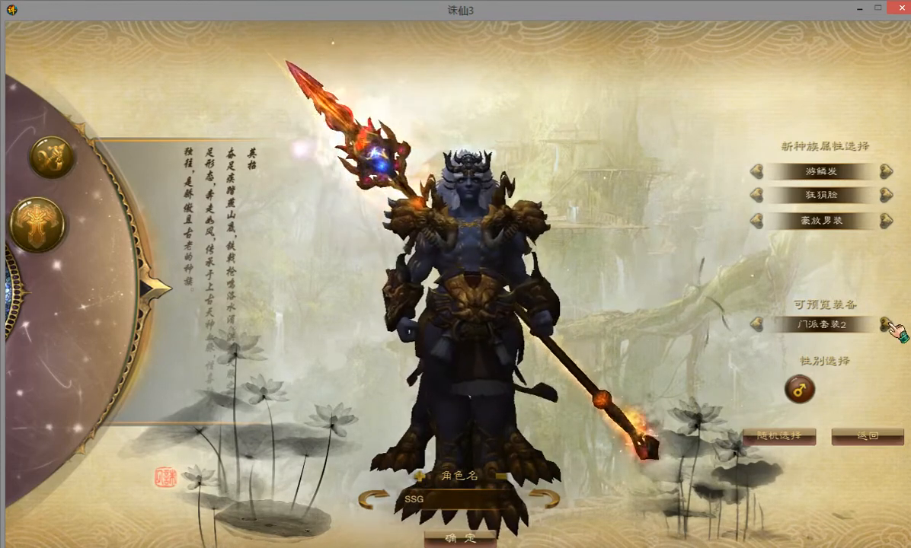
pyautogui.click(886, 323)
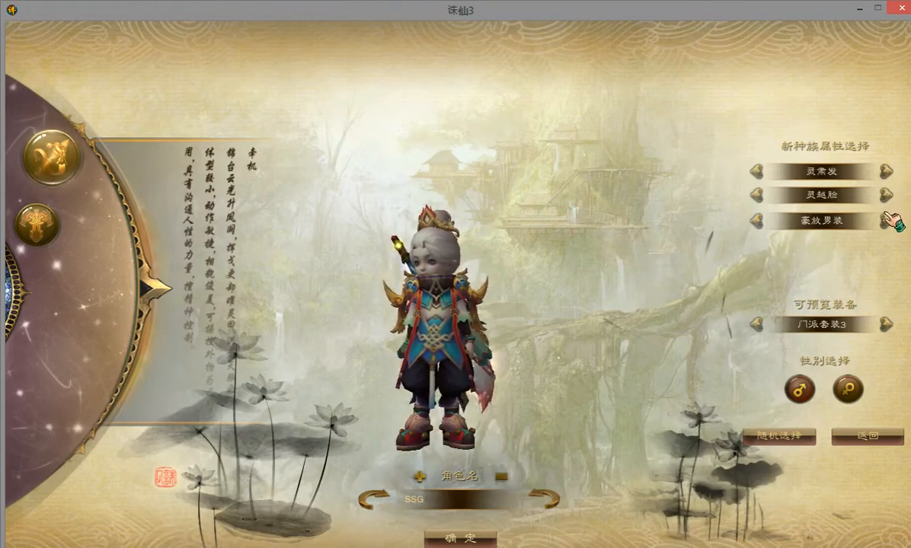
# Change the outfit and hairstyle, then toggle the first sect equipment preview on, off and on again.
pyautogui.click(884, 221)
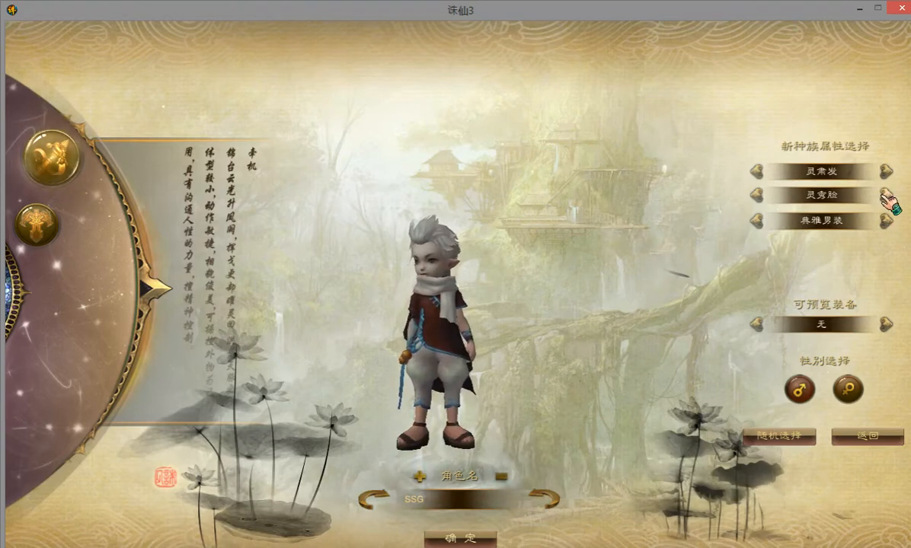
pyautogui.click(886, 170)
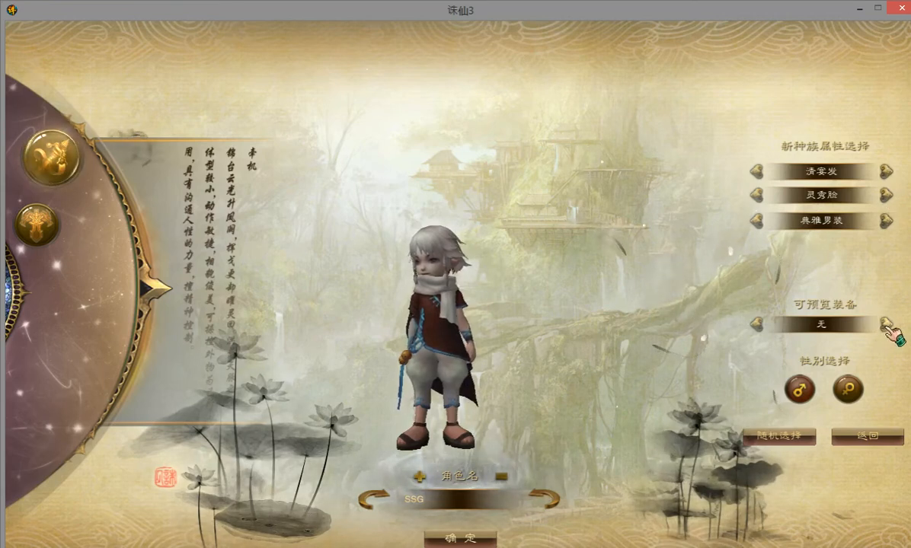
pyautogui.click(886, 324)
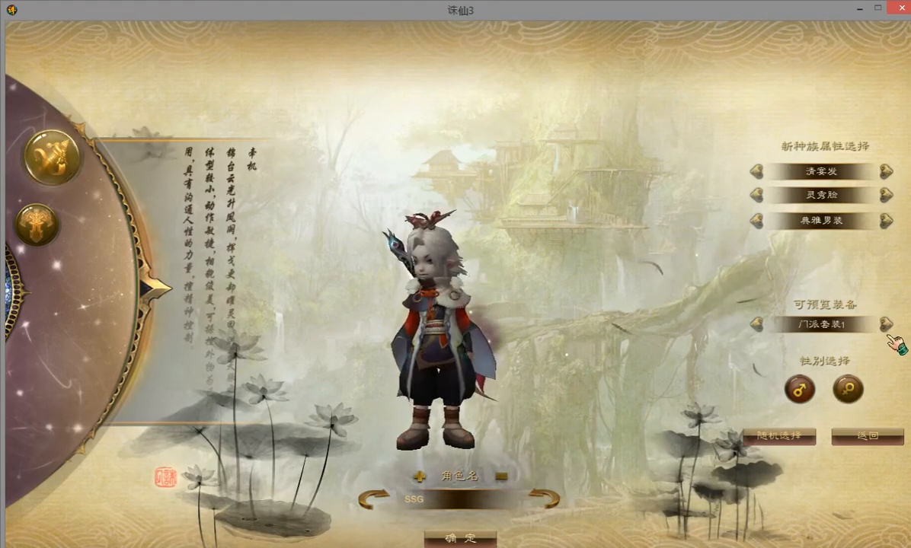
pyautogui.click(884, 324)
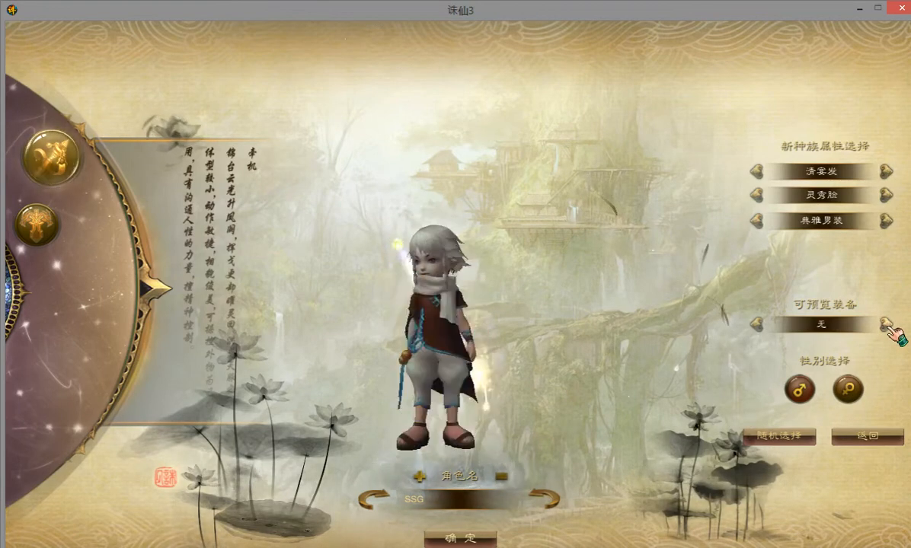
pyautogui.click(883, 324)
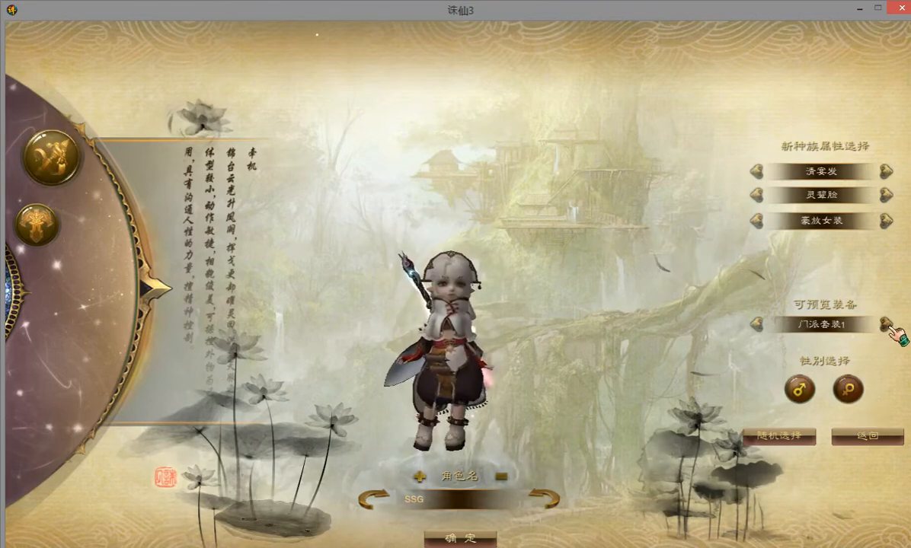
# Preview the second and third sect equipment sets and compare two outfit styles.
pyautogui.click(887, 324)
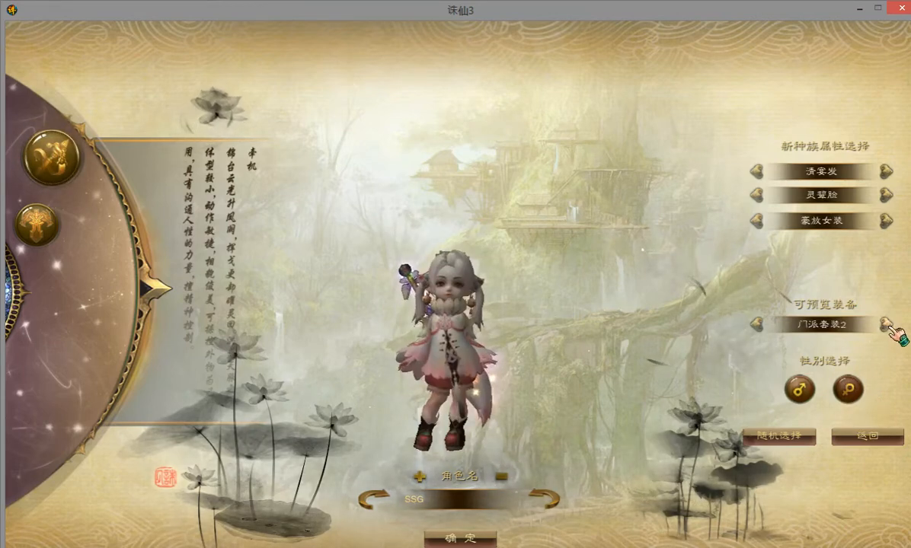
pyautogui.click(884, 324)
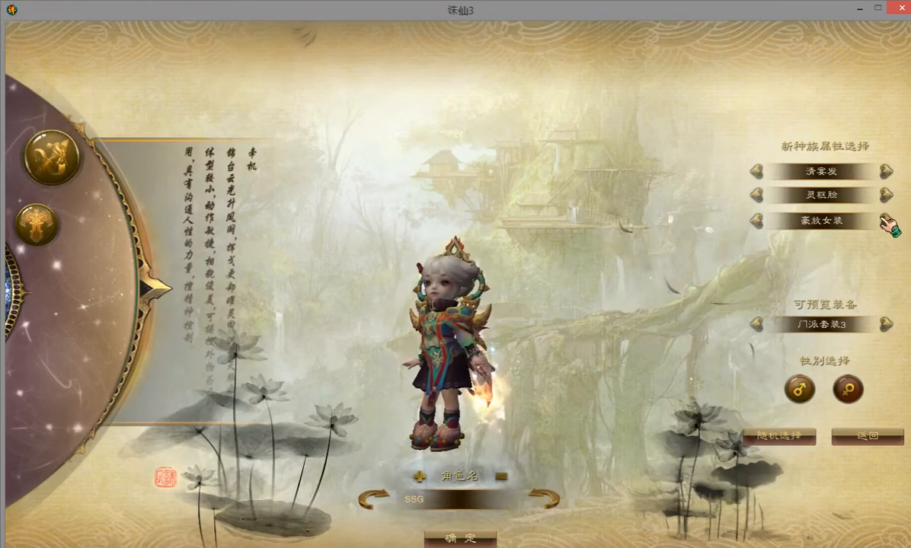
pyautogui.click(885, 221)
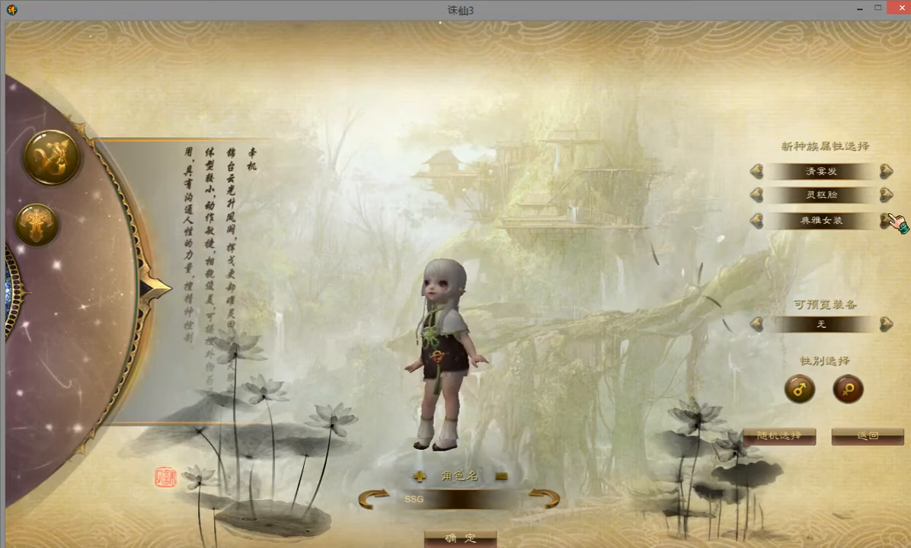
pyautogui.click(884, 221)
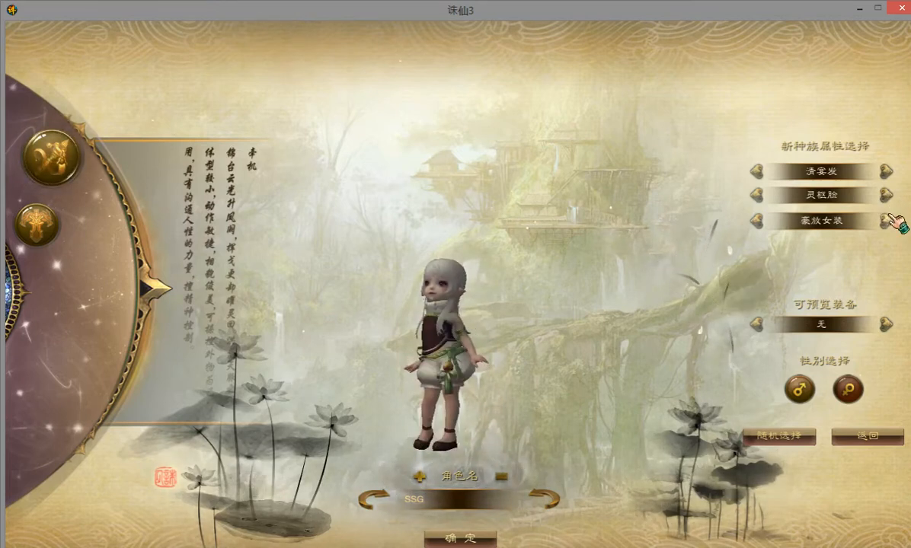
# Cycle through several hairstyles including a pigtail style, then adjust the face option.
pyautogui.click(884, 171)
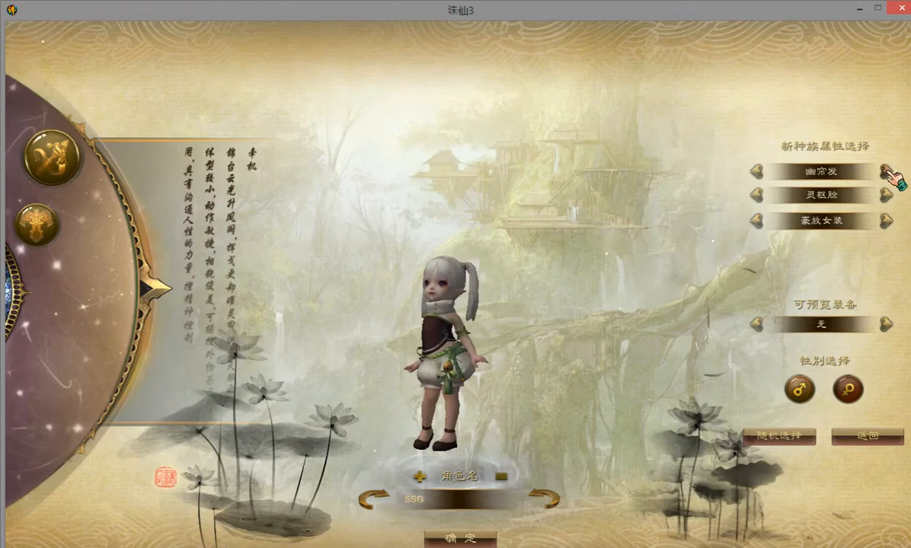
pyautogui.click(886, 171)
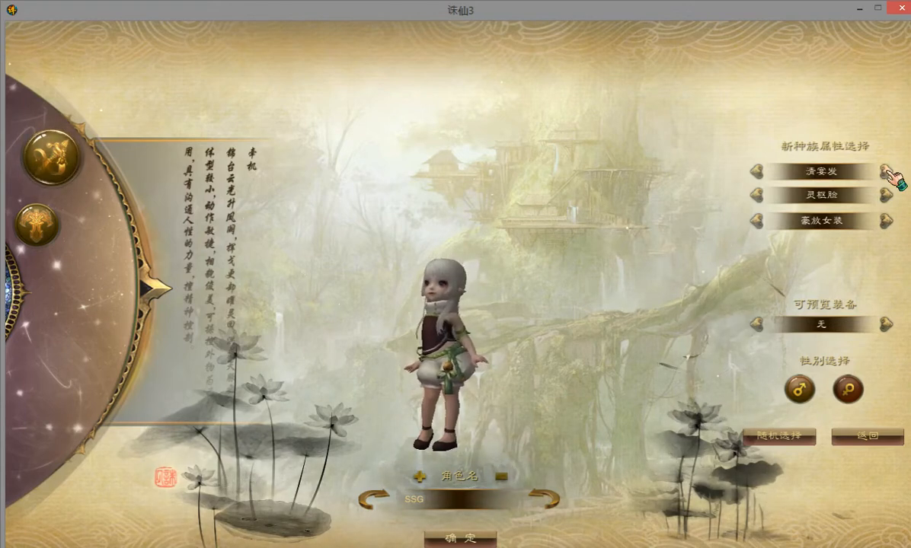
pyautogui.click(887, 171)
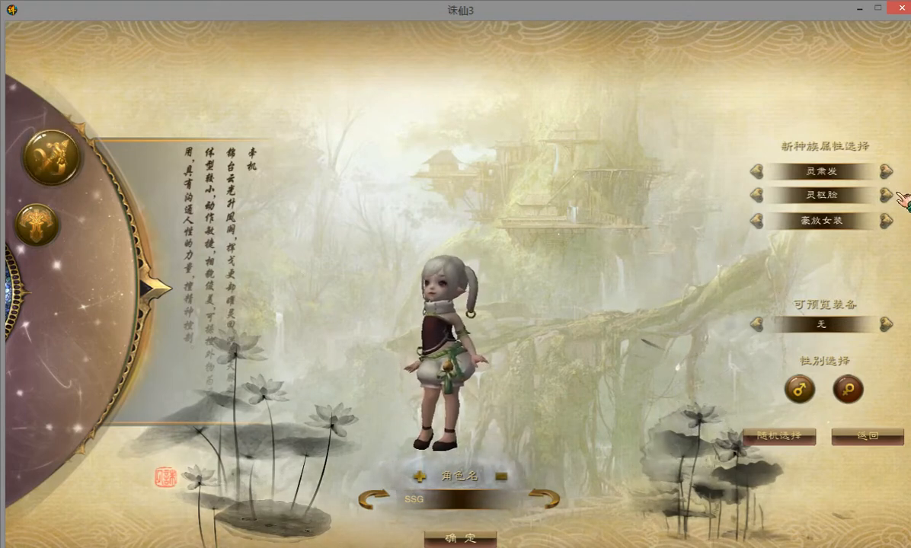
pyautogui.click(883, 195)
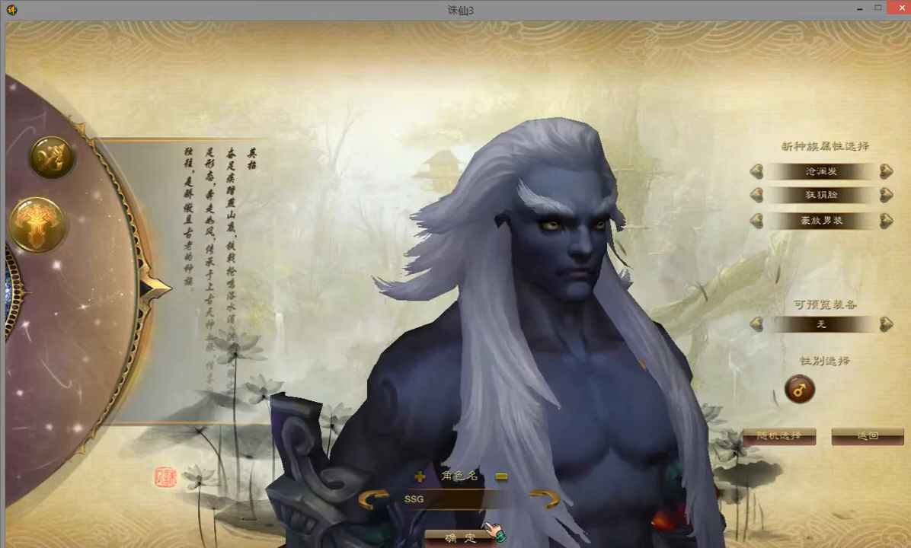
# Create the character SSG and return from character select to the login screen.
pyautogui.click(460, 536)
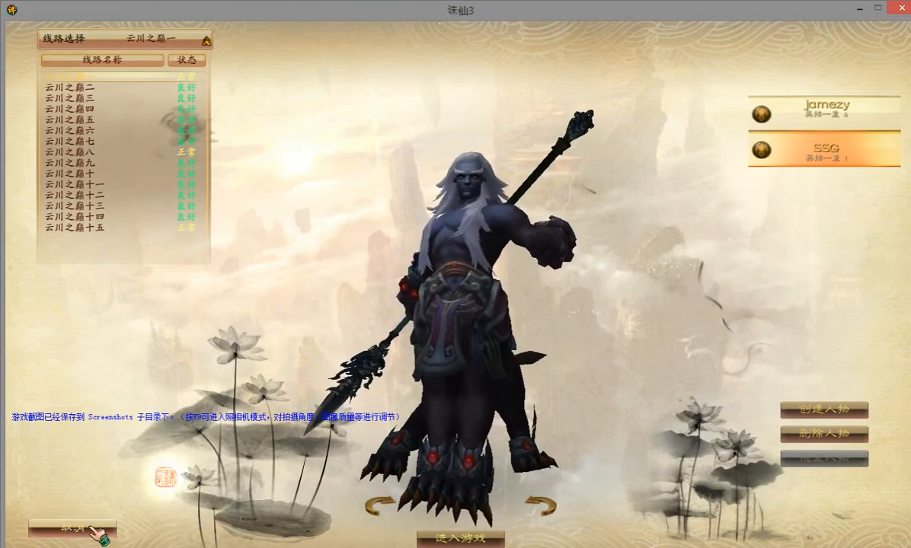
pyautogui.click(74, 527)
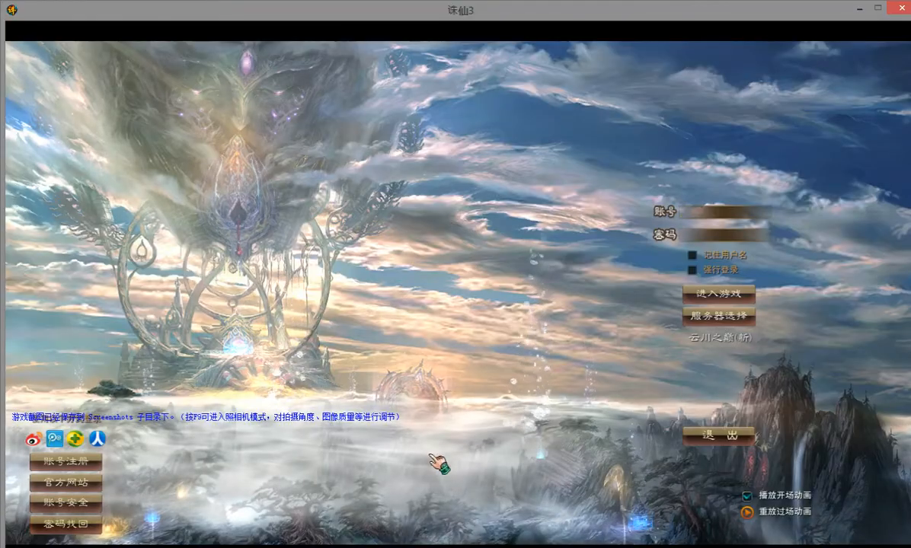